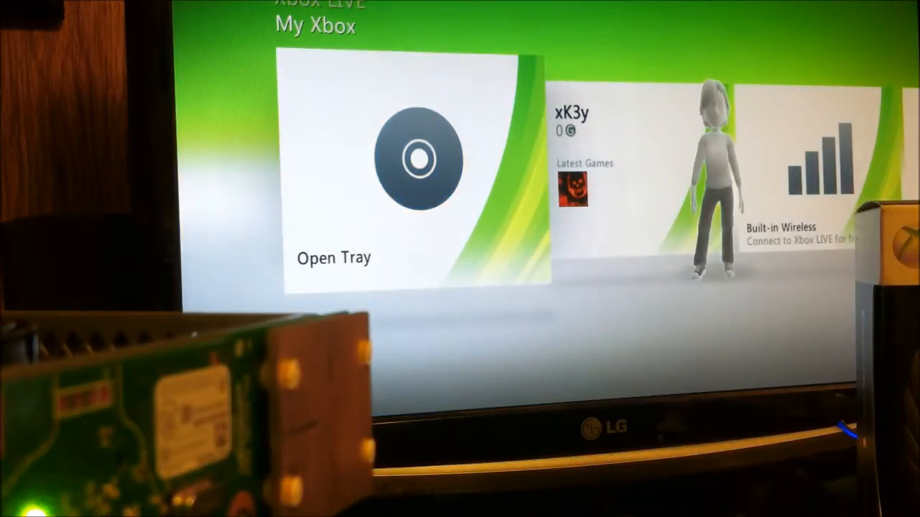
pyautogui.hscroll(3)
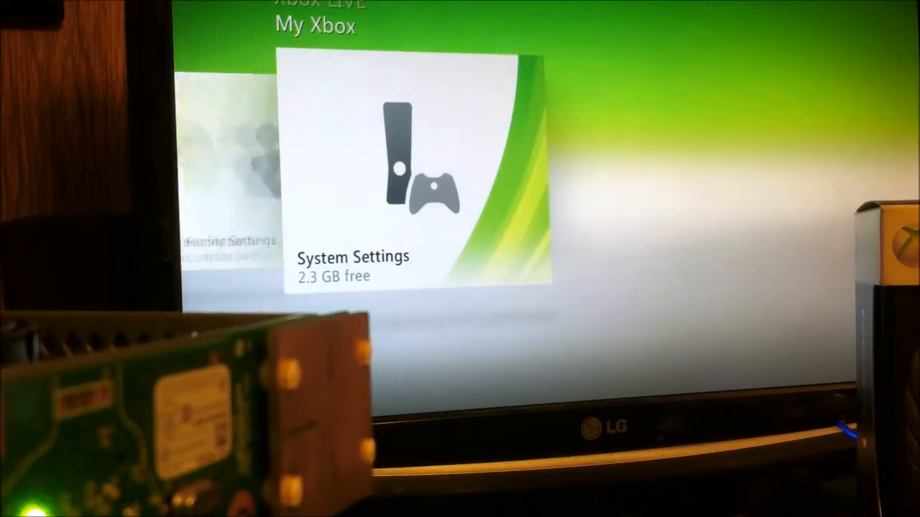